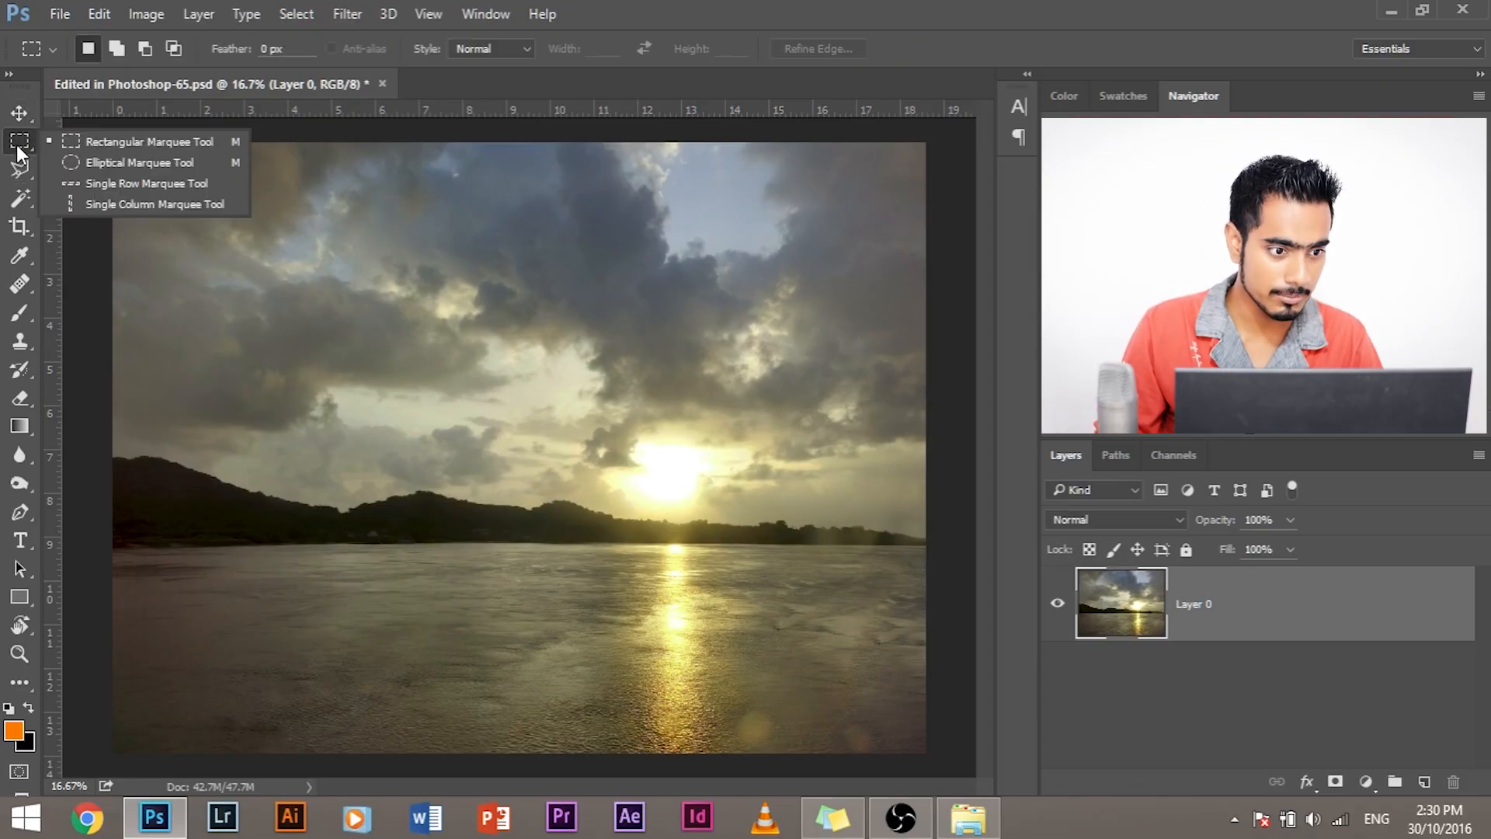
Marquee-select the sky and hills down to the waterline and copy them to a new layer
drag(114, 143, 376, 288)
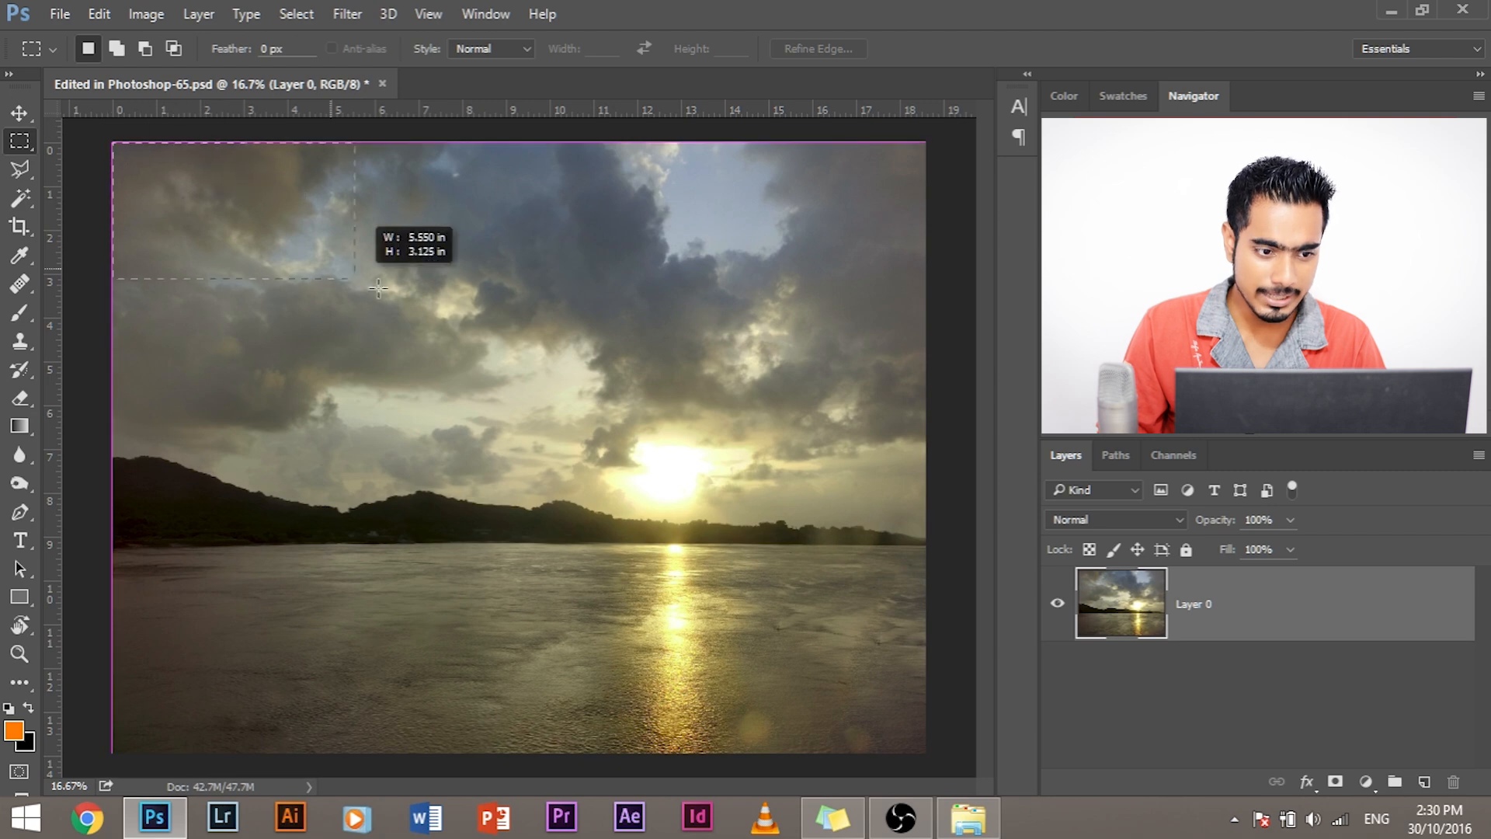
drag(378, 288, 984, 523)
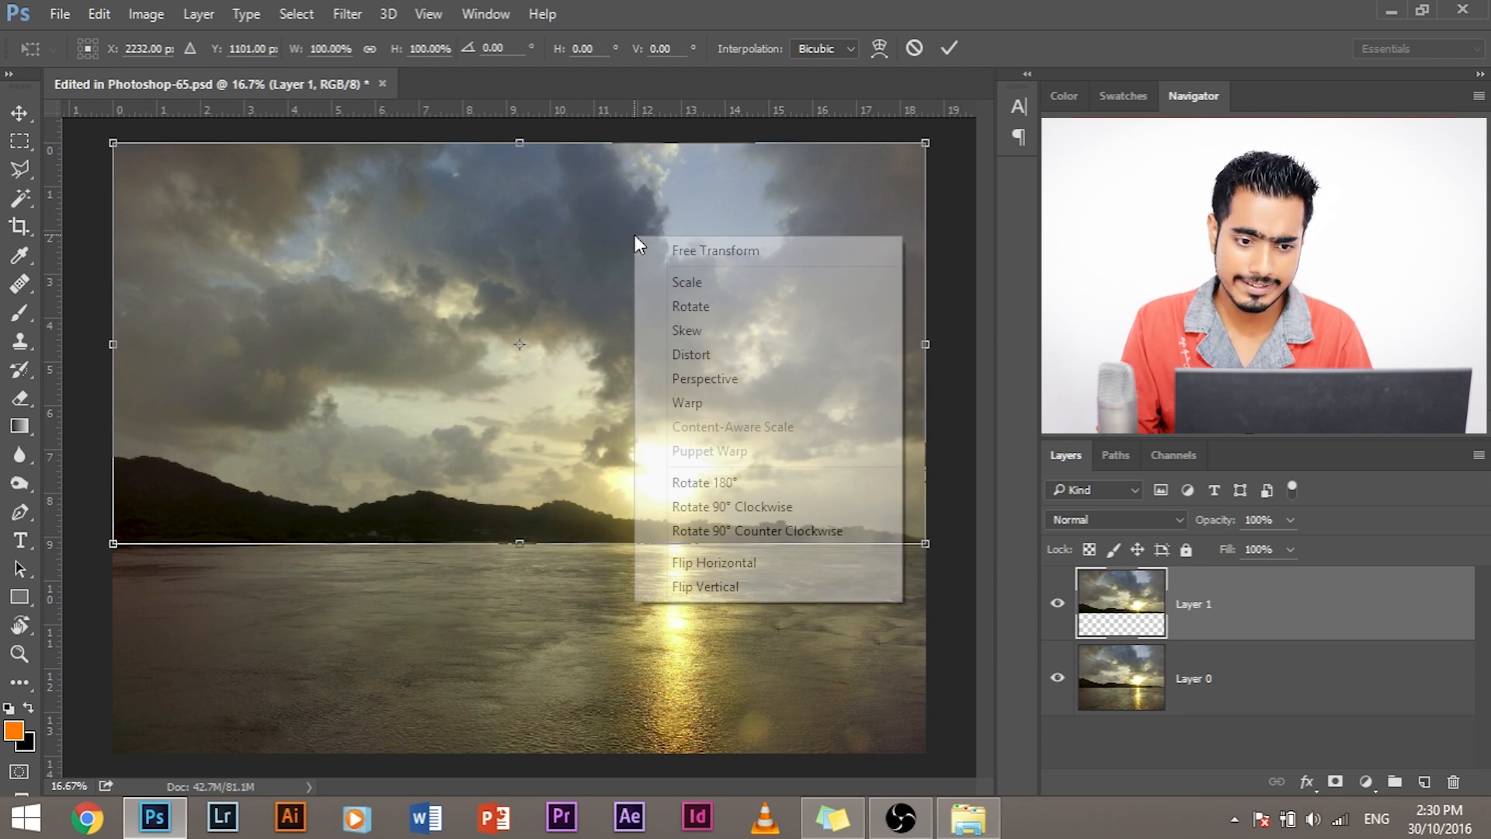
Flip the copied sky vertically and drag it below the waterline, aligned with the shoreline
click(706, 586)
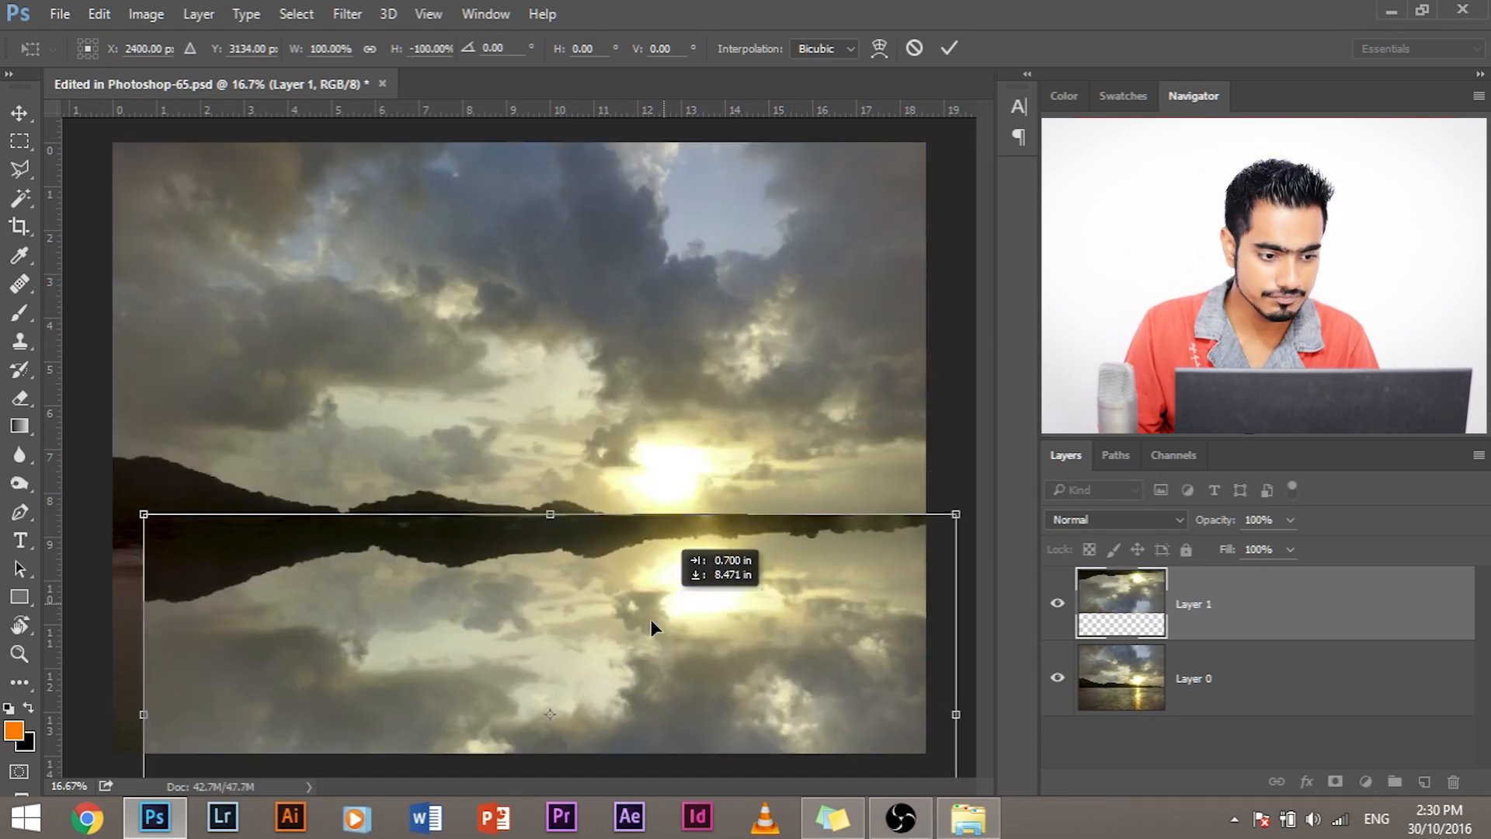
drag(654, 628, 637, 640)
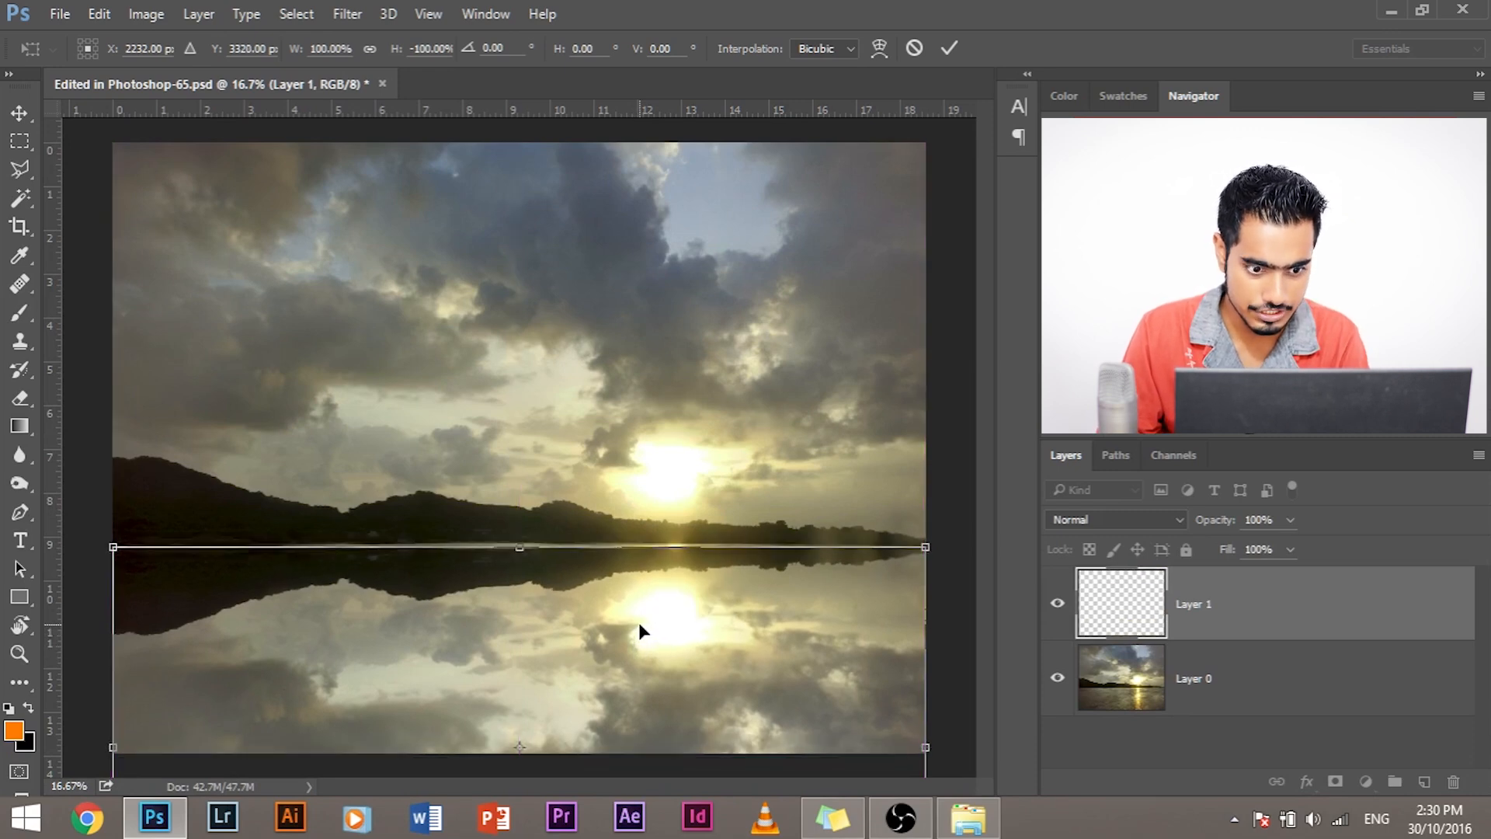
drag(521, 547, 520, 542)
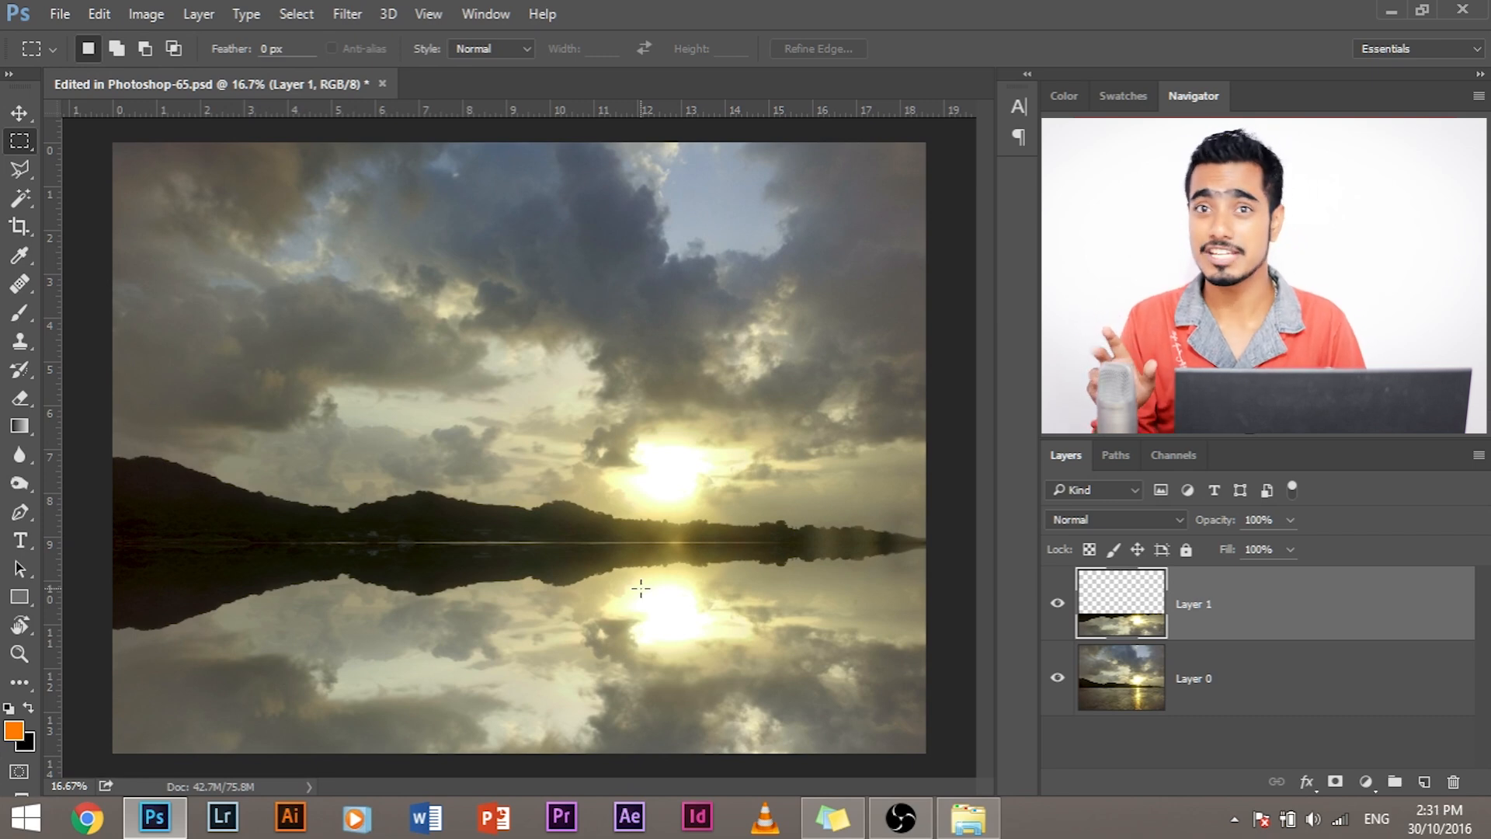
mouse_move(303, 391)
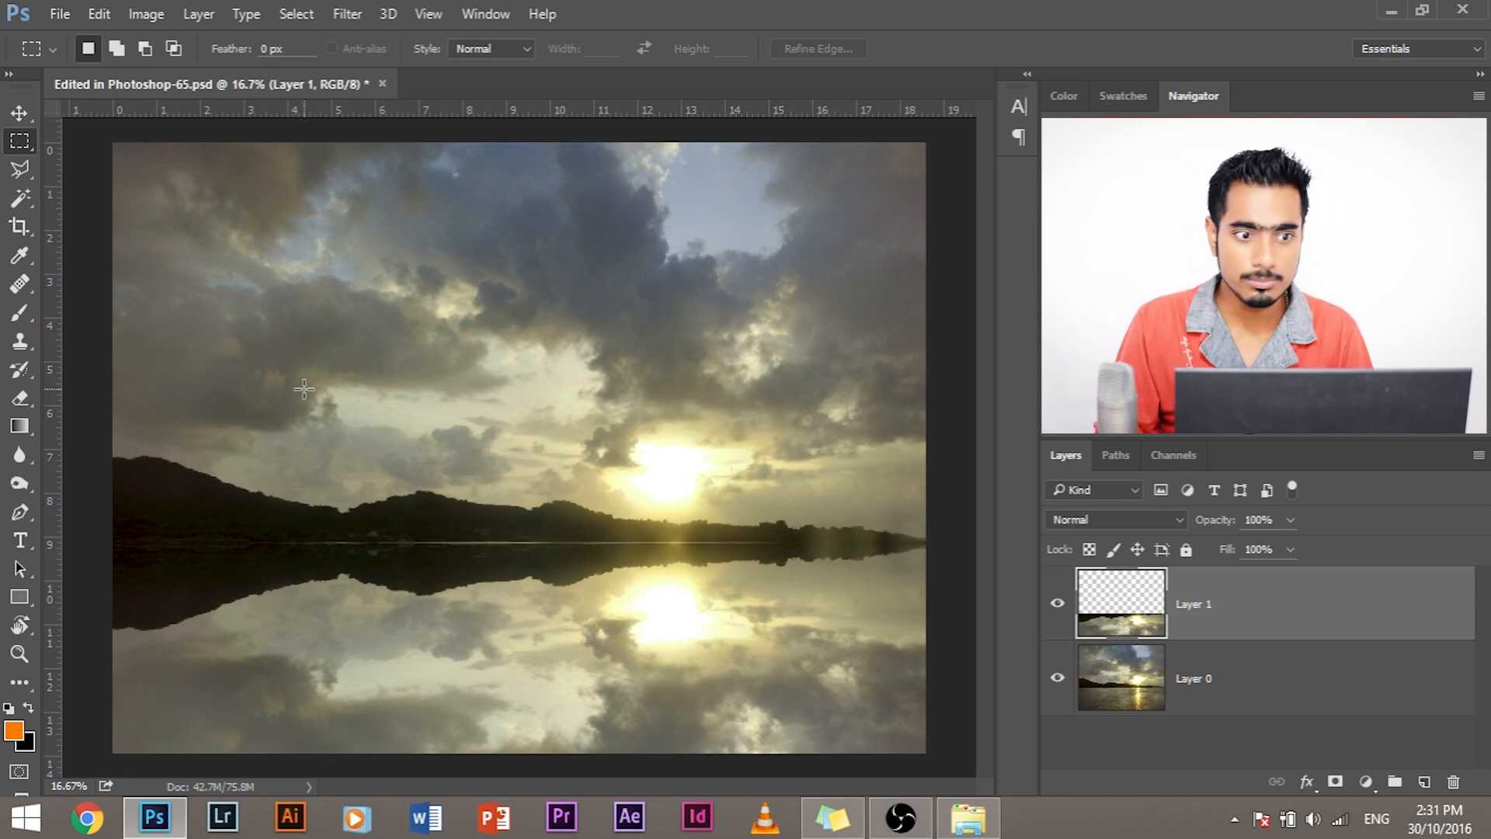
Launch Path Blur from the Blur Gallery filters on the reflection layer
click(347, 14)
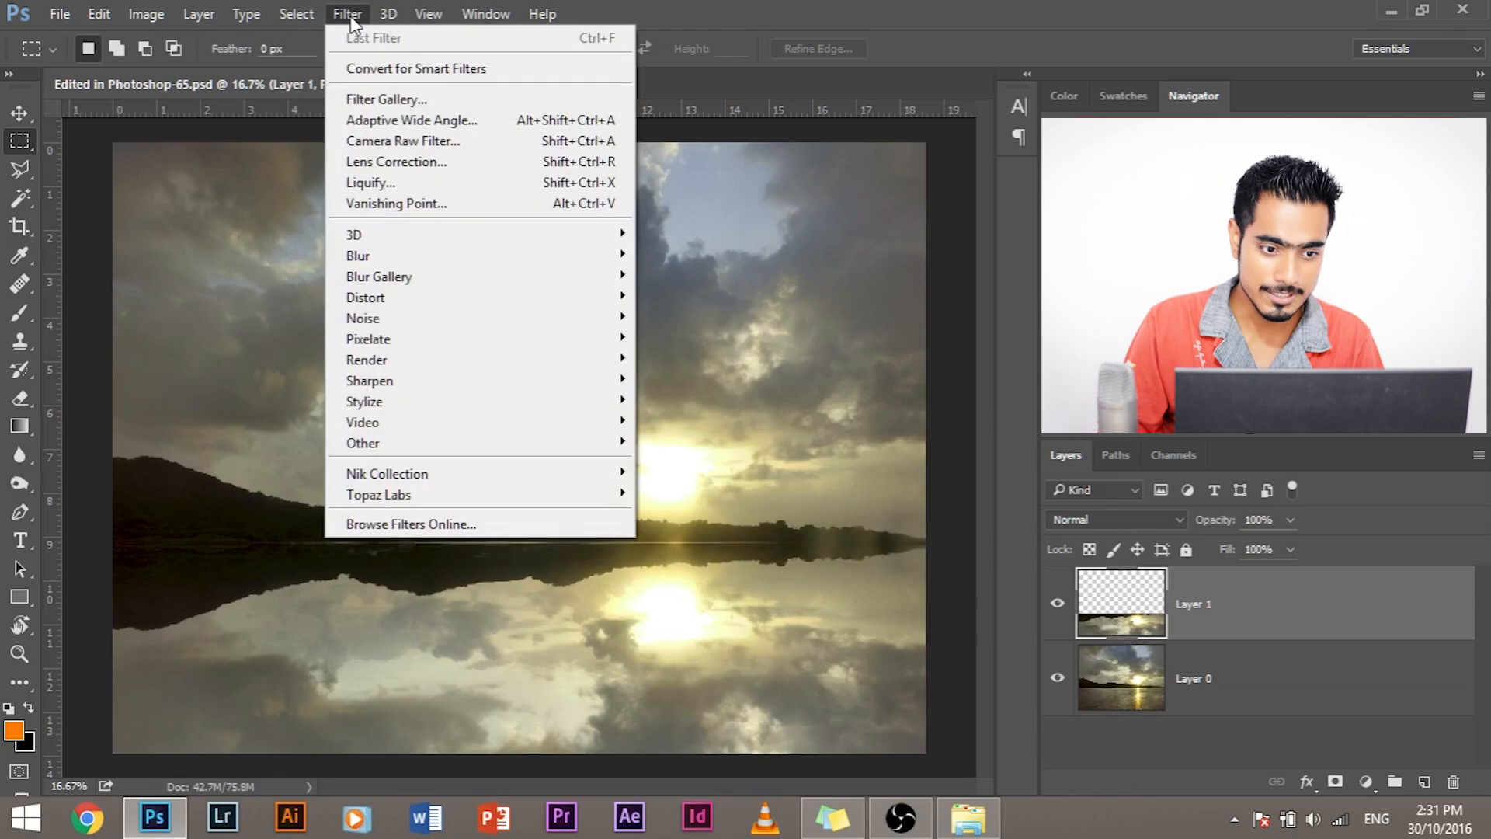
mouse_move(379, 276)
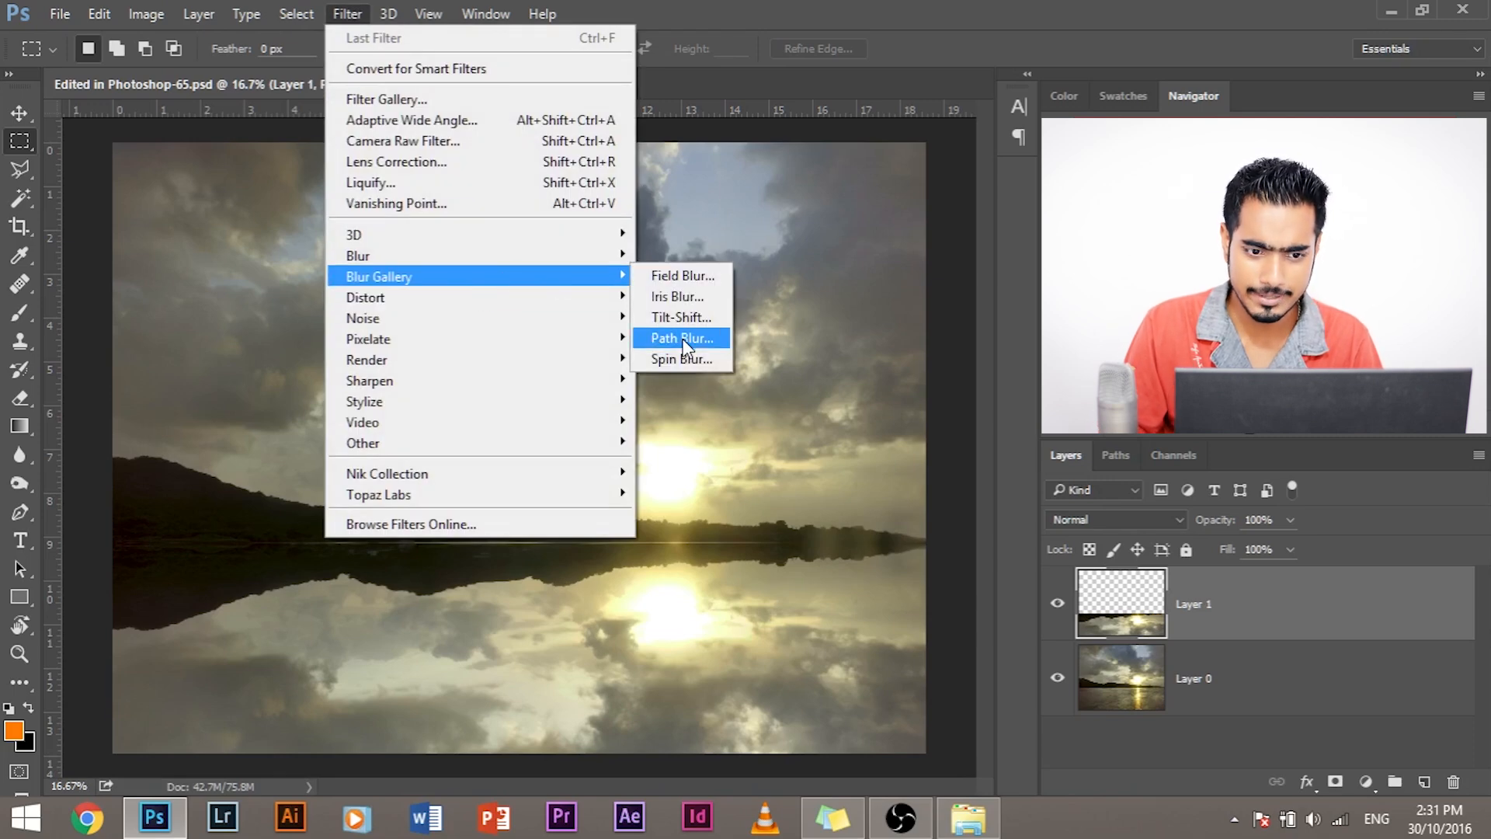
click(681, 338)
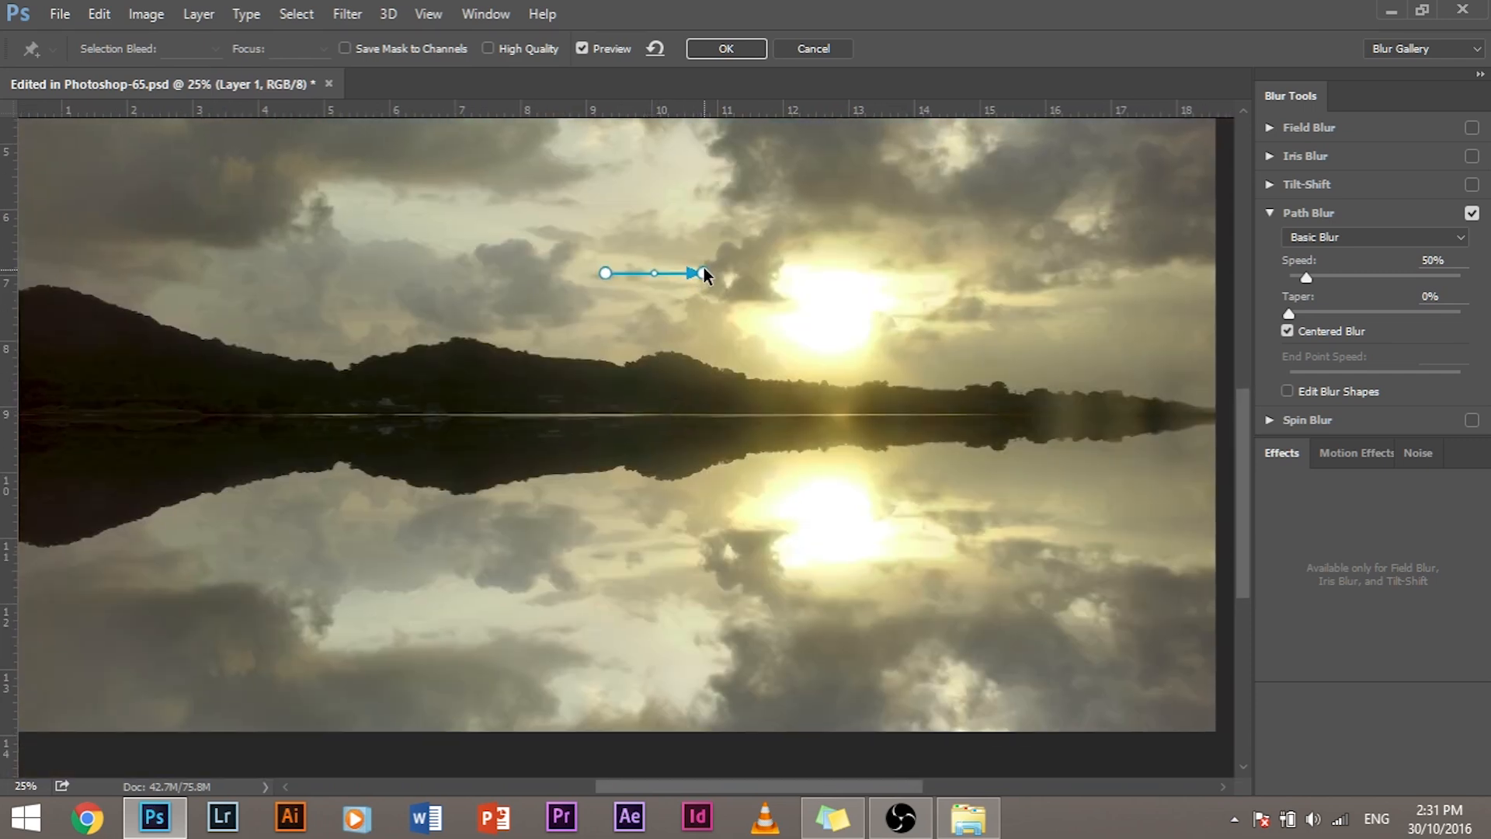
Swing the blur path's end point so the arrow points straight down
drag(700, 274, 656, 347)
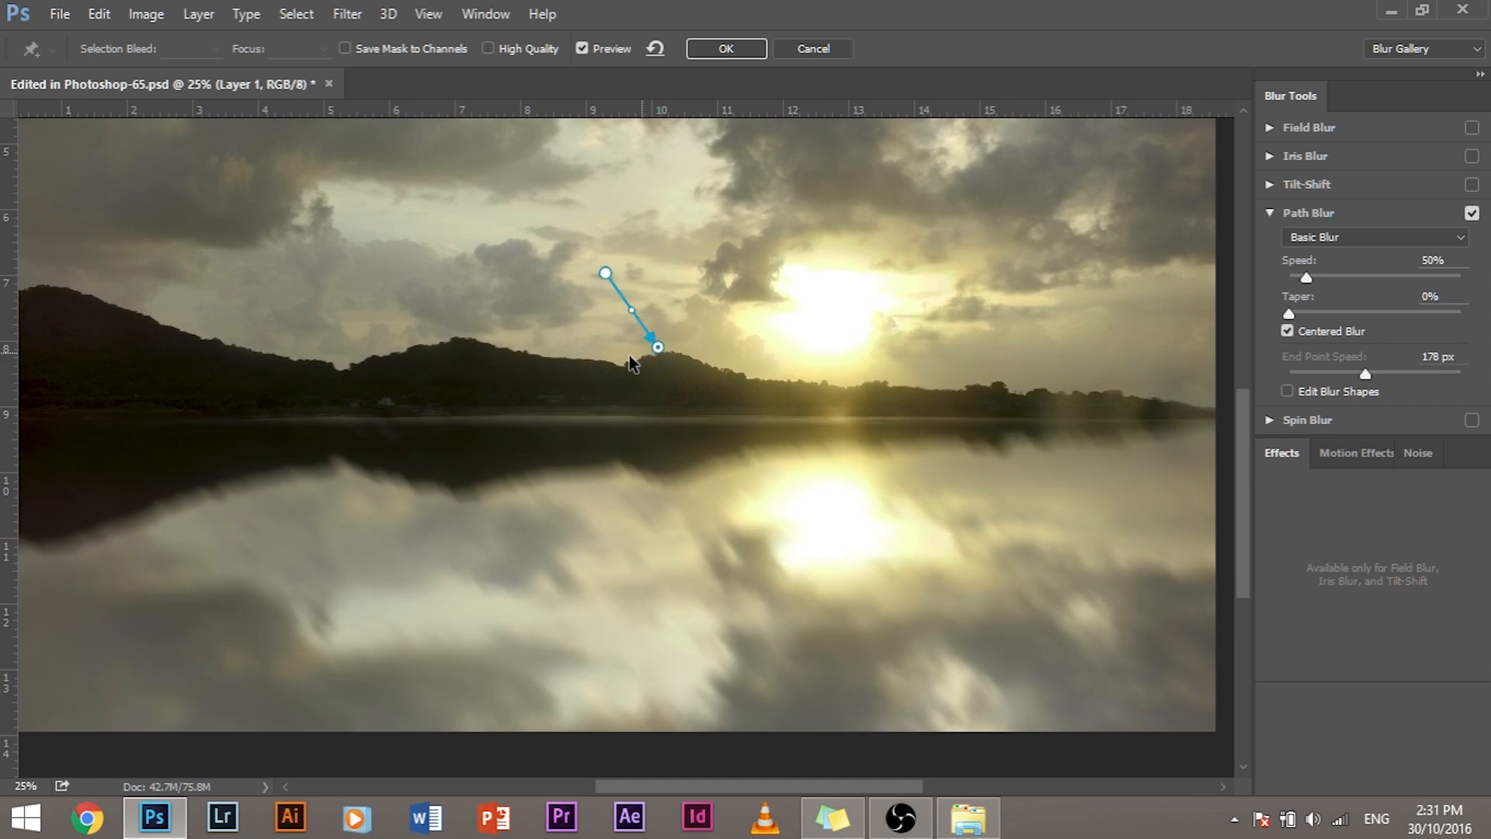
drag(657, 347, 600, 364)
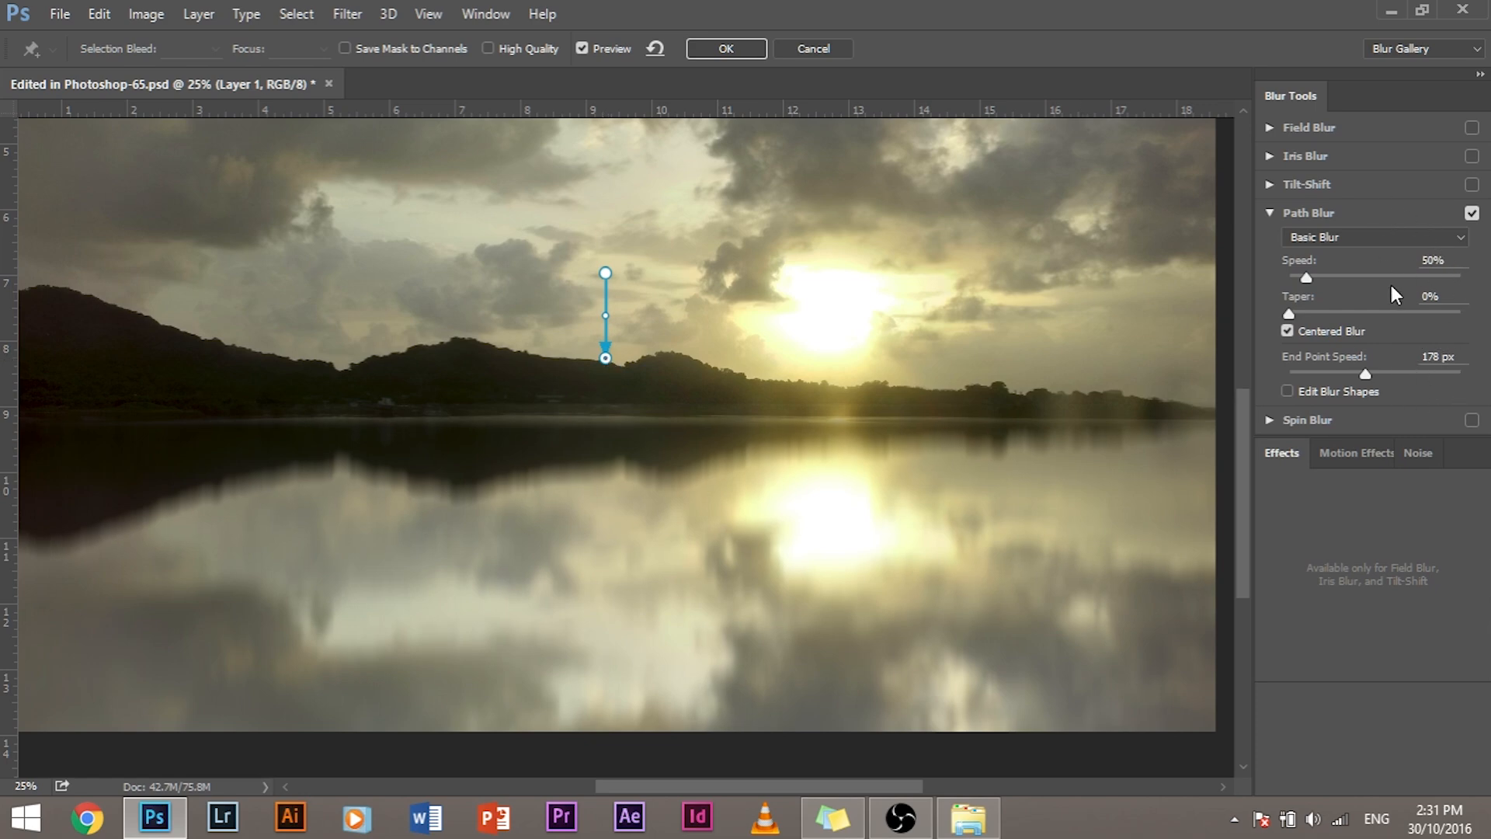
Tune the Path Blur Speed slider, dismiss the invalid-entry alert, and settle on 45%
drag(1306, 276, 1314, 276)
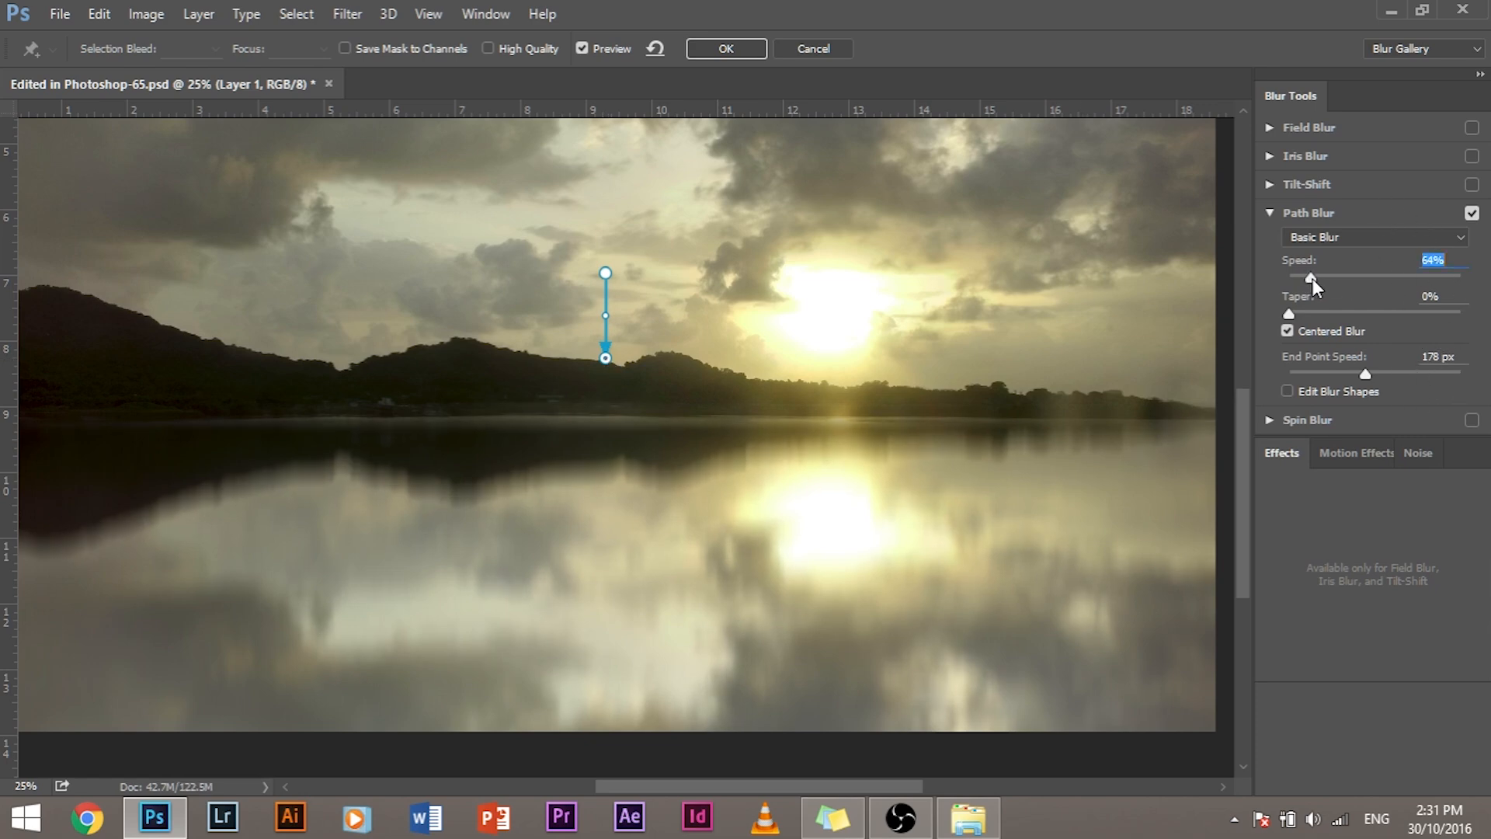
drag(1310, 276, 1320, 276)
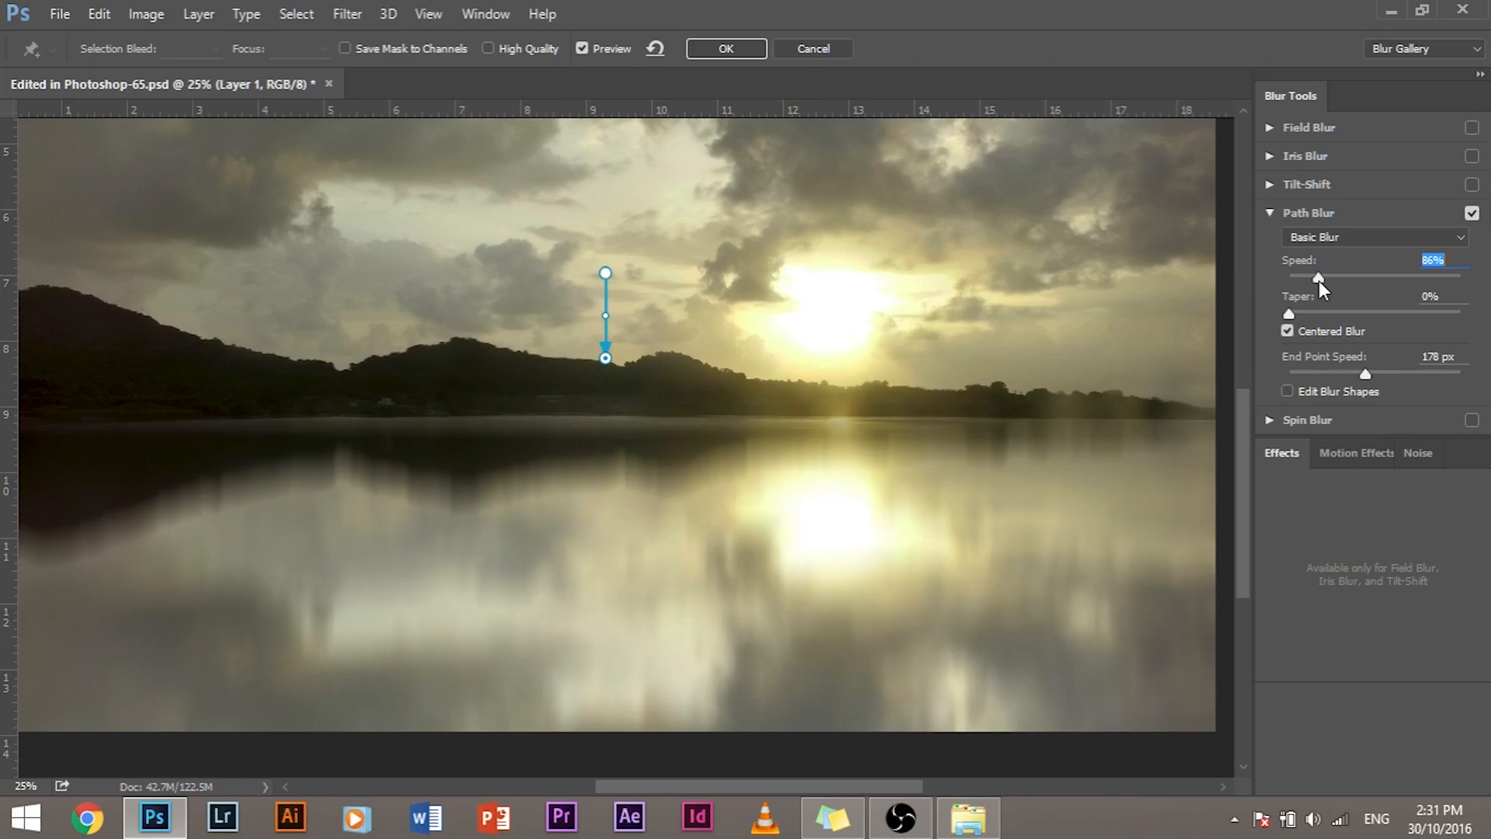
drag(1319, 277, 1323, 277)
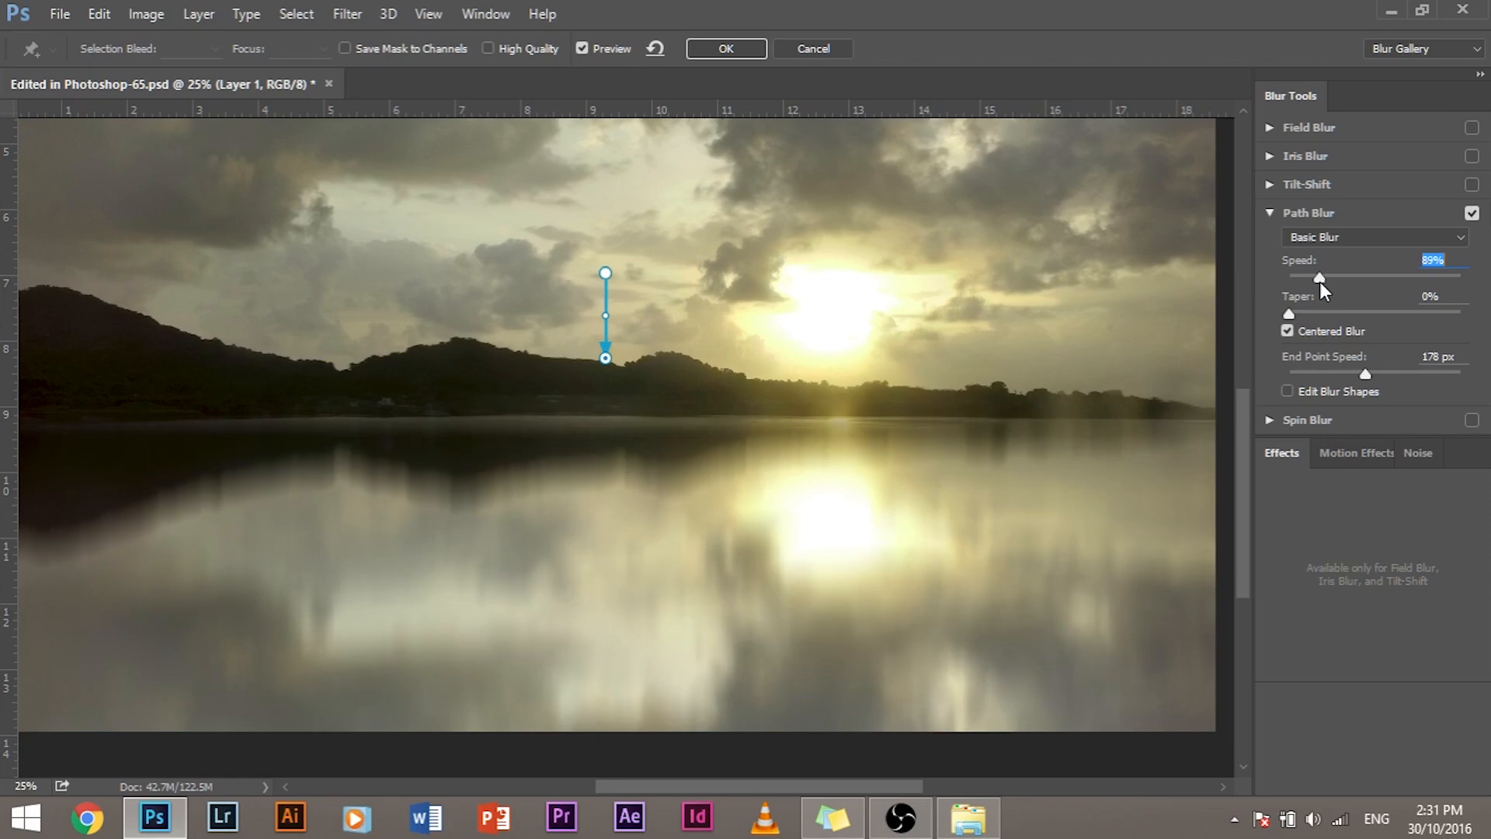
drag(1320, 276, 1312, 276)
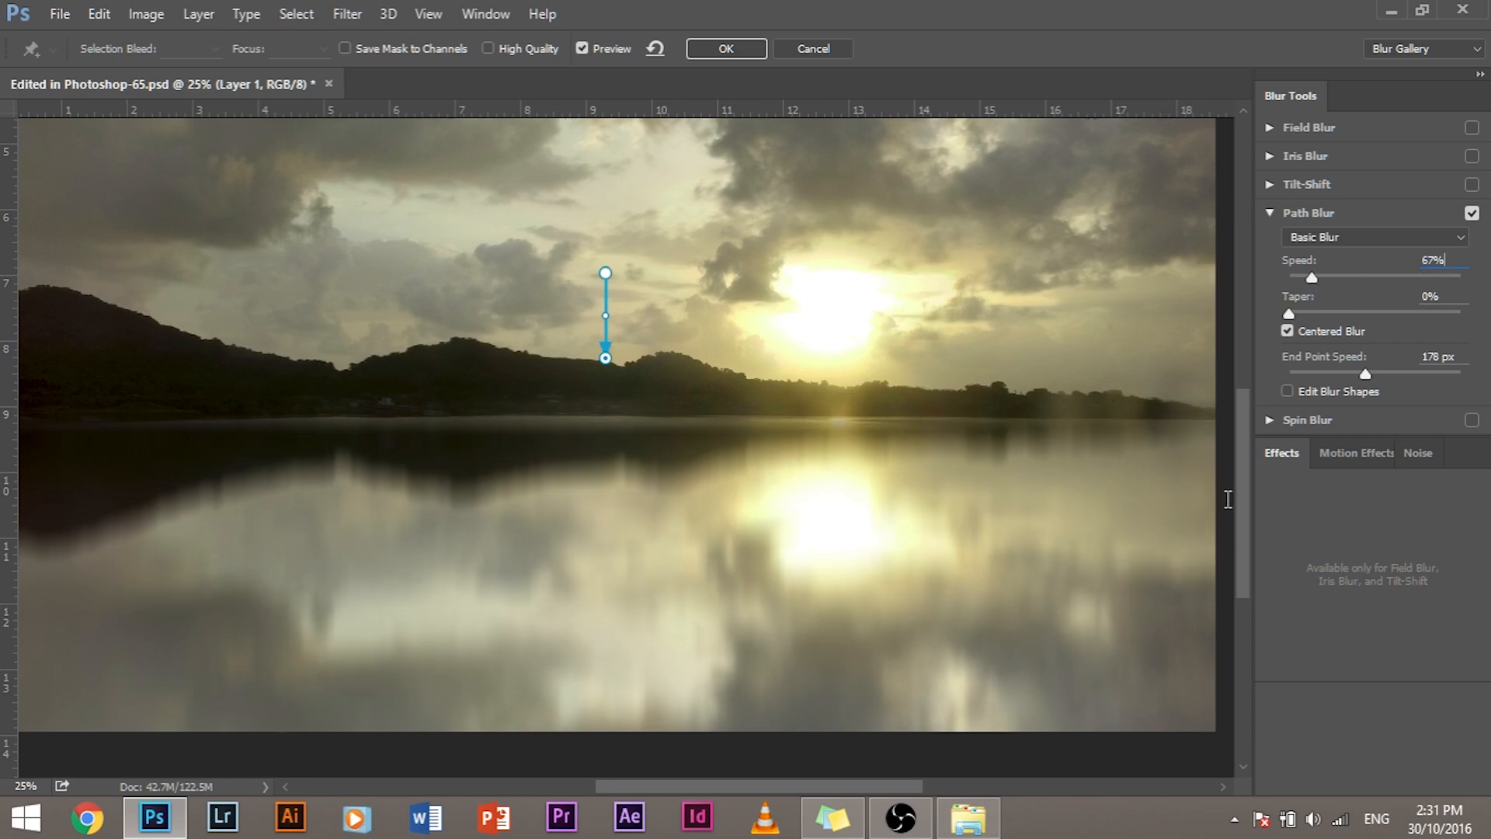
text(50)
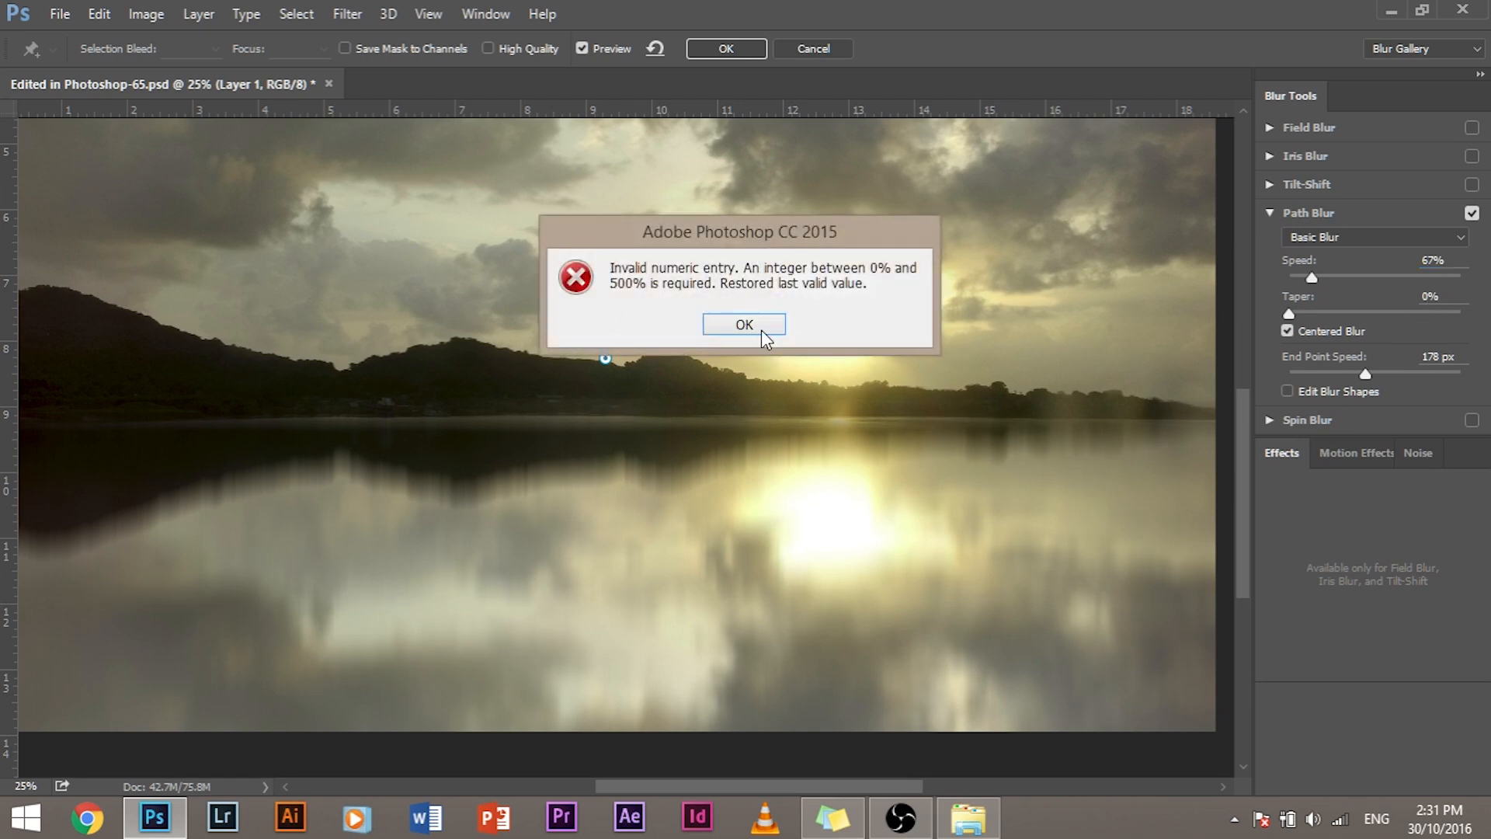
click(743, 324)
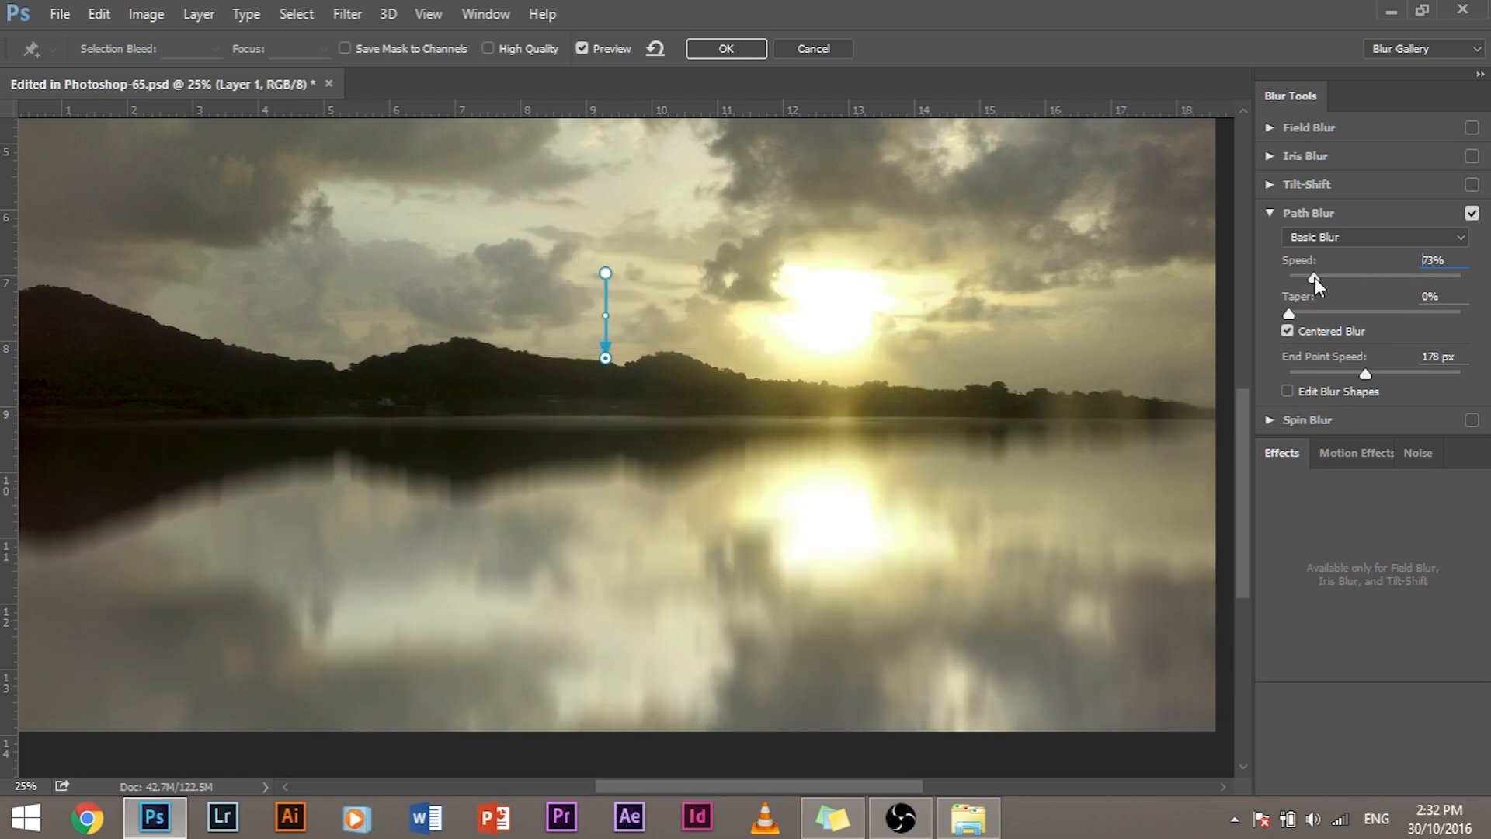
drag(1314, 275, 1304, 276)
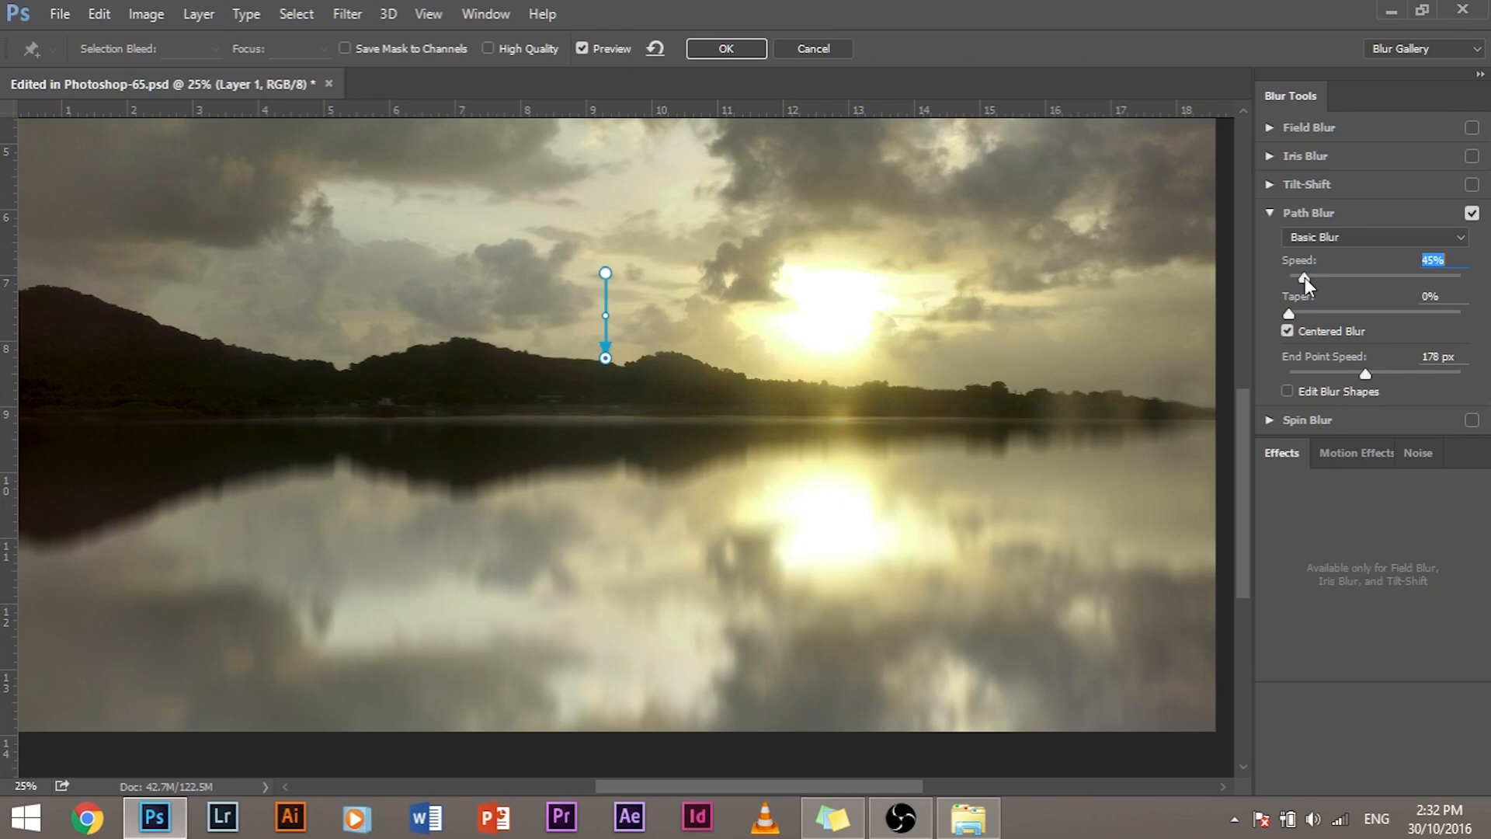
mouse_move(1258, 312)
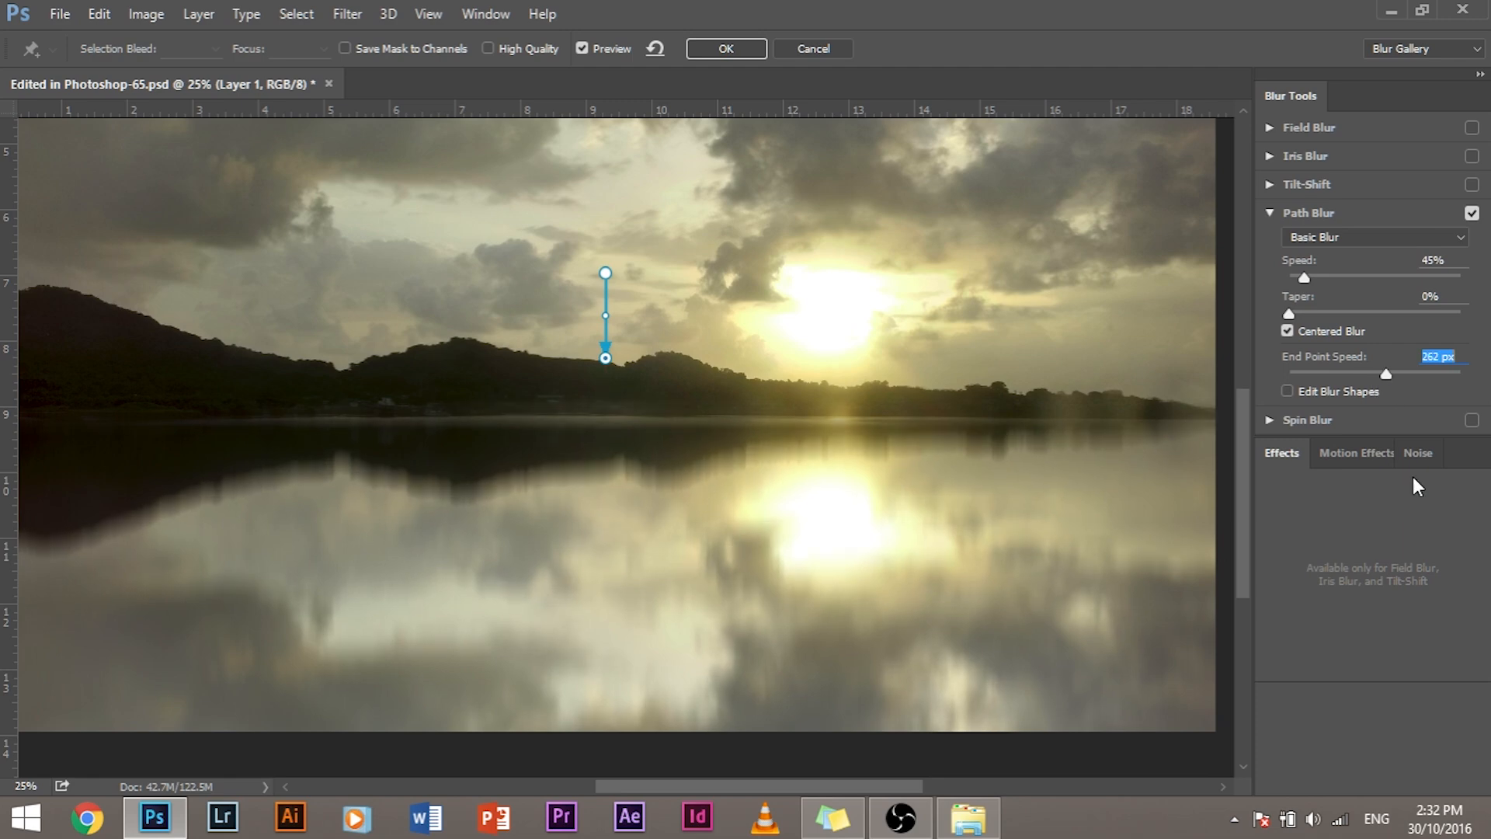
mouse_move(1400, 481)
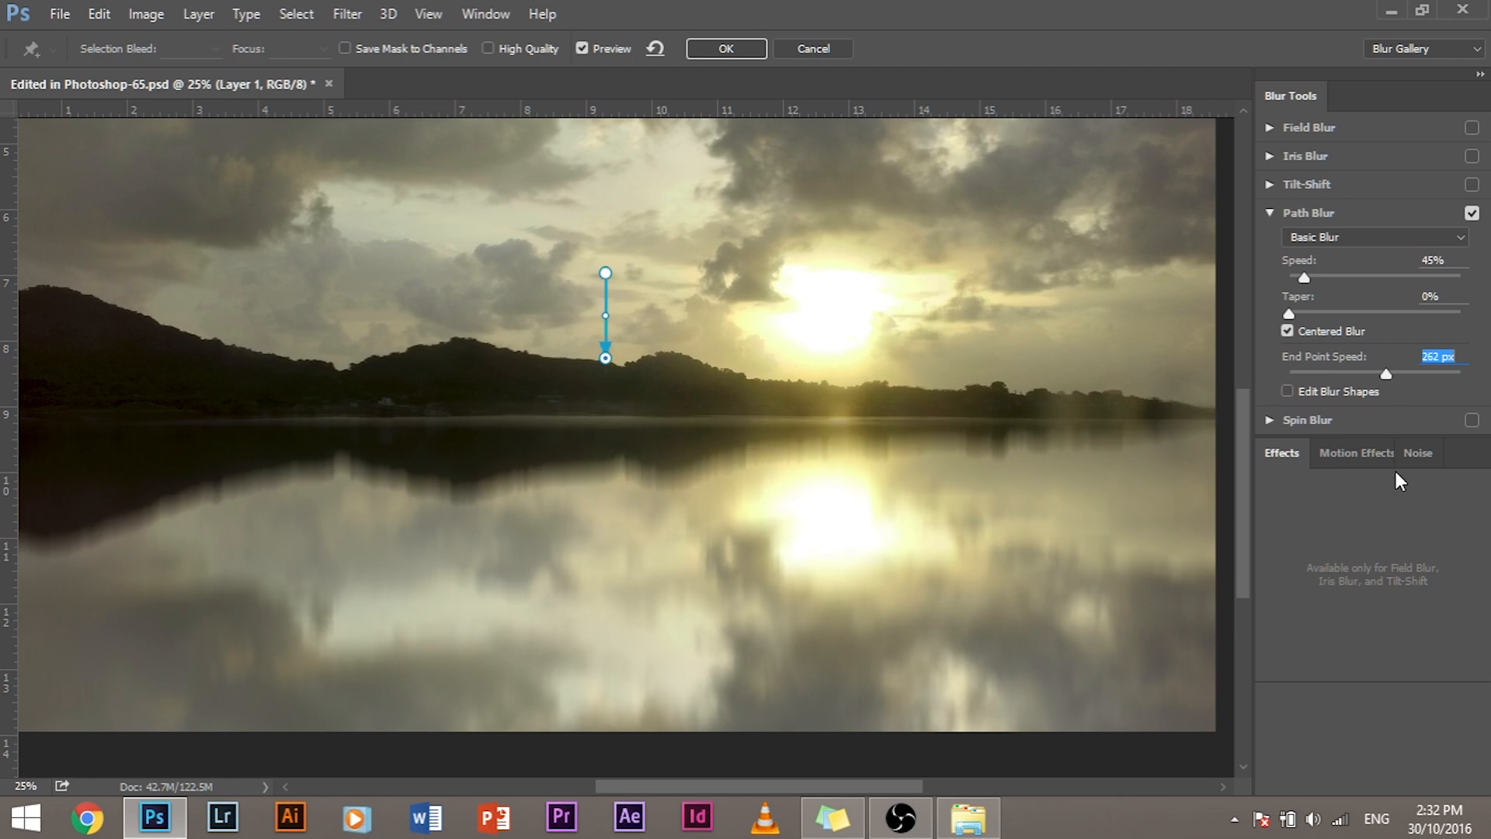
Set End Point Speed to 231 px and raise Taper to 22%
drag(1388, 373, 1384, 373)
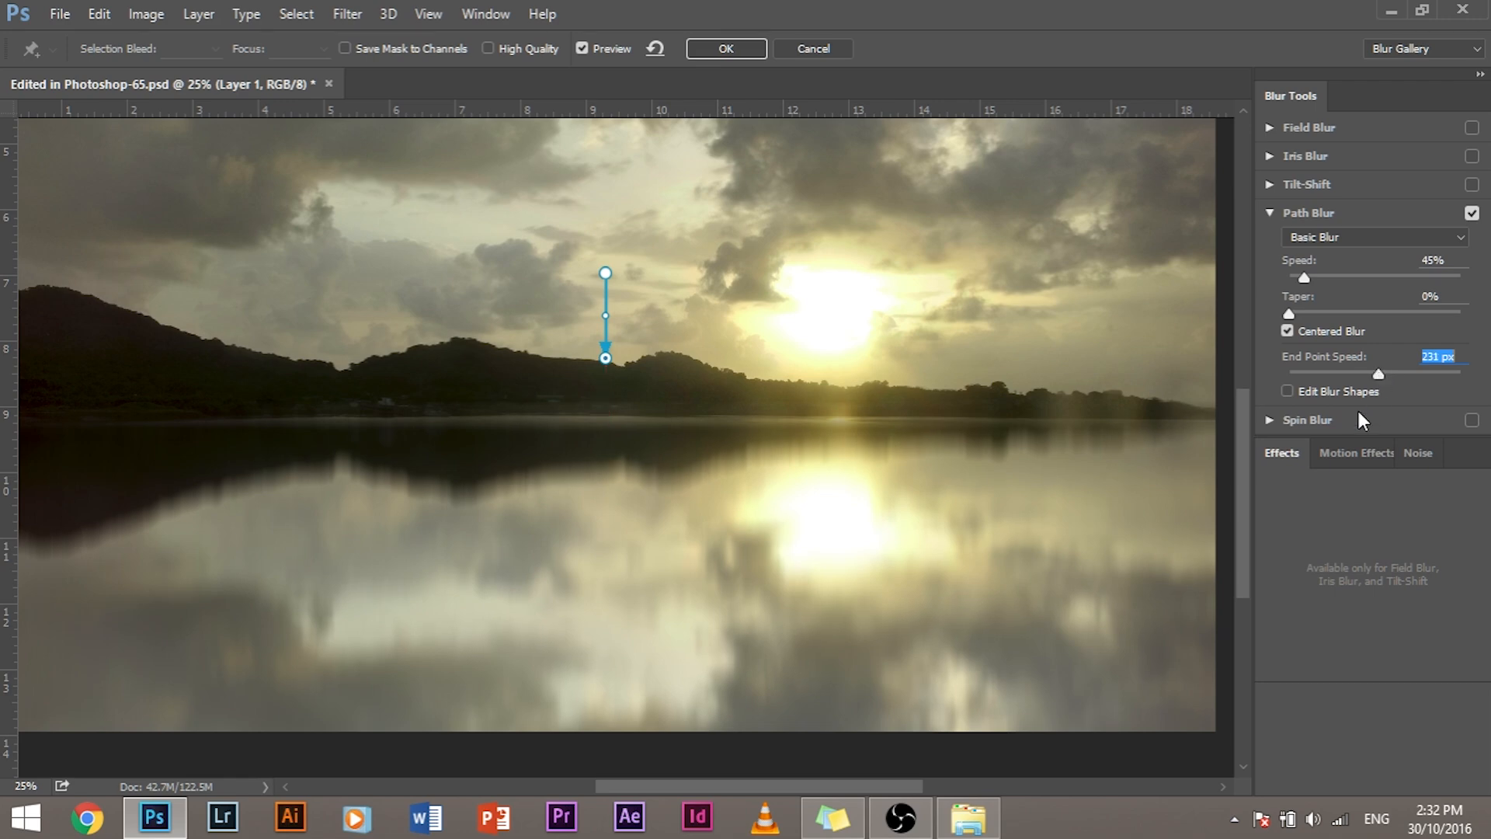
drag(1288, 314, 1345, 314)
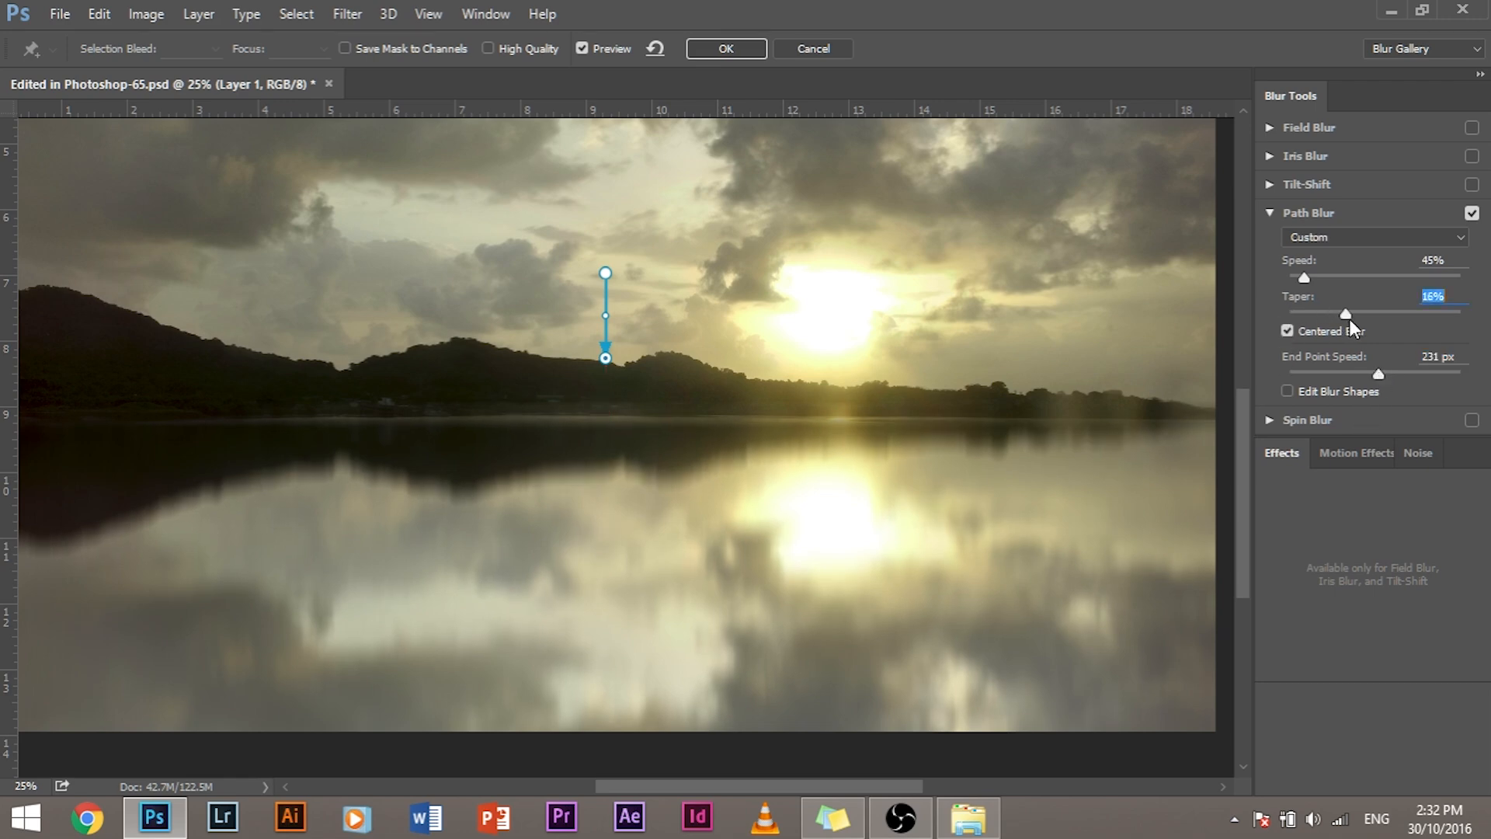
drag(1345, 314, 1368, 314)
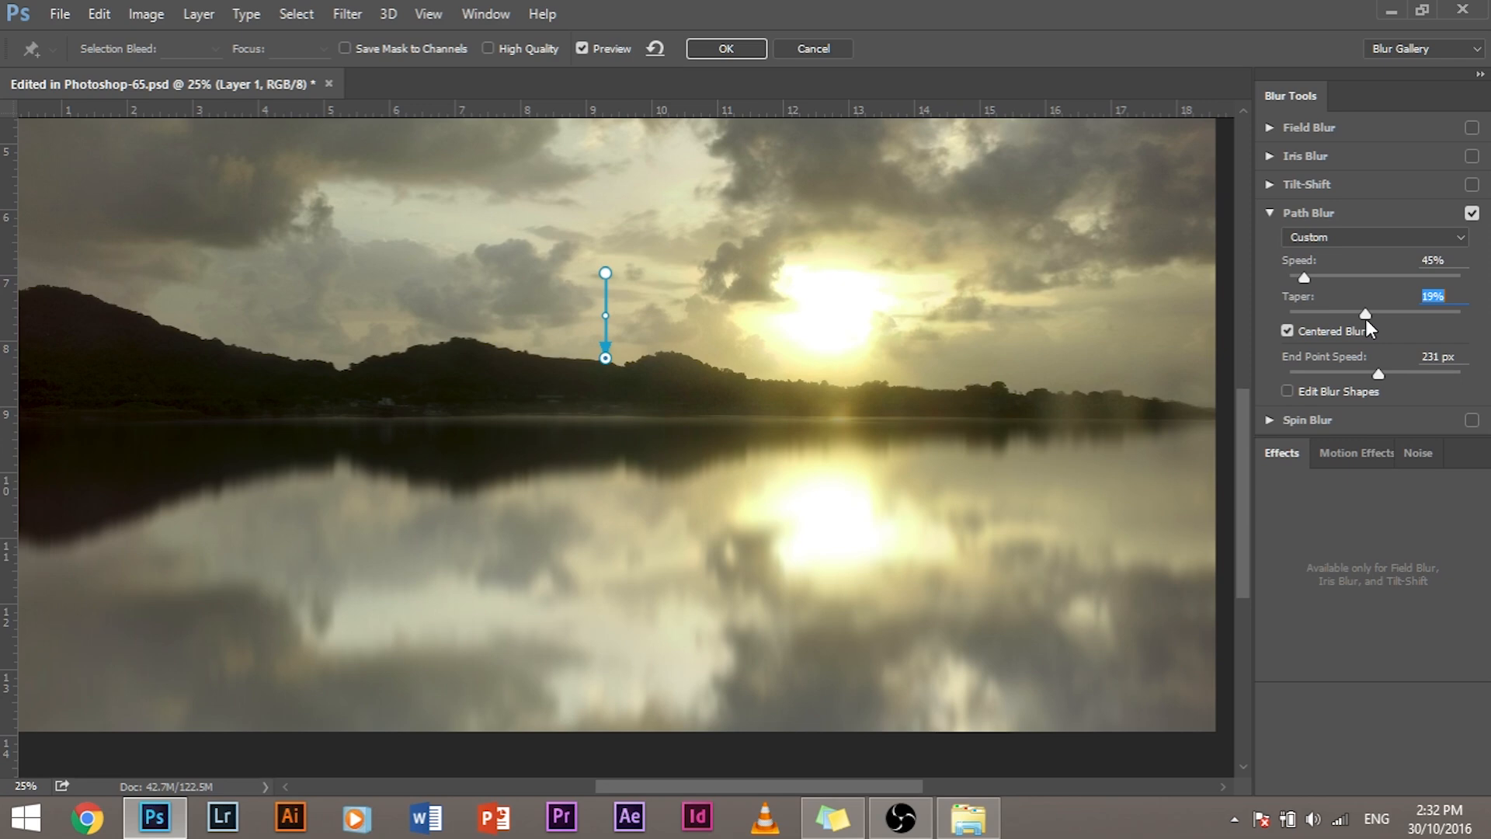
drag(1365, 314, 1381, 314)
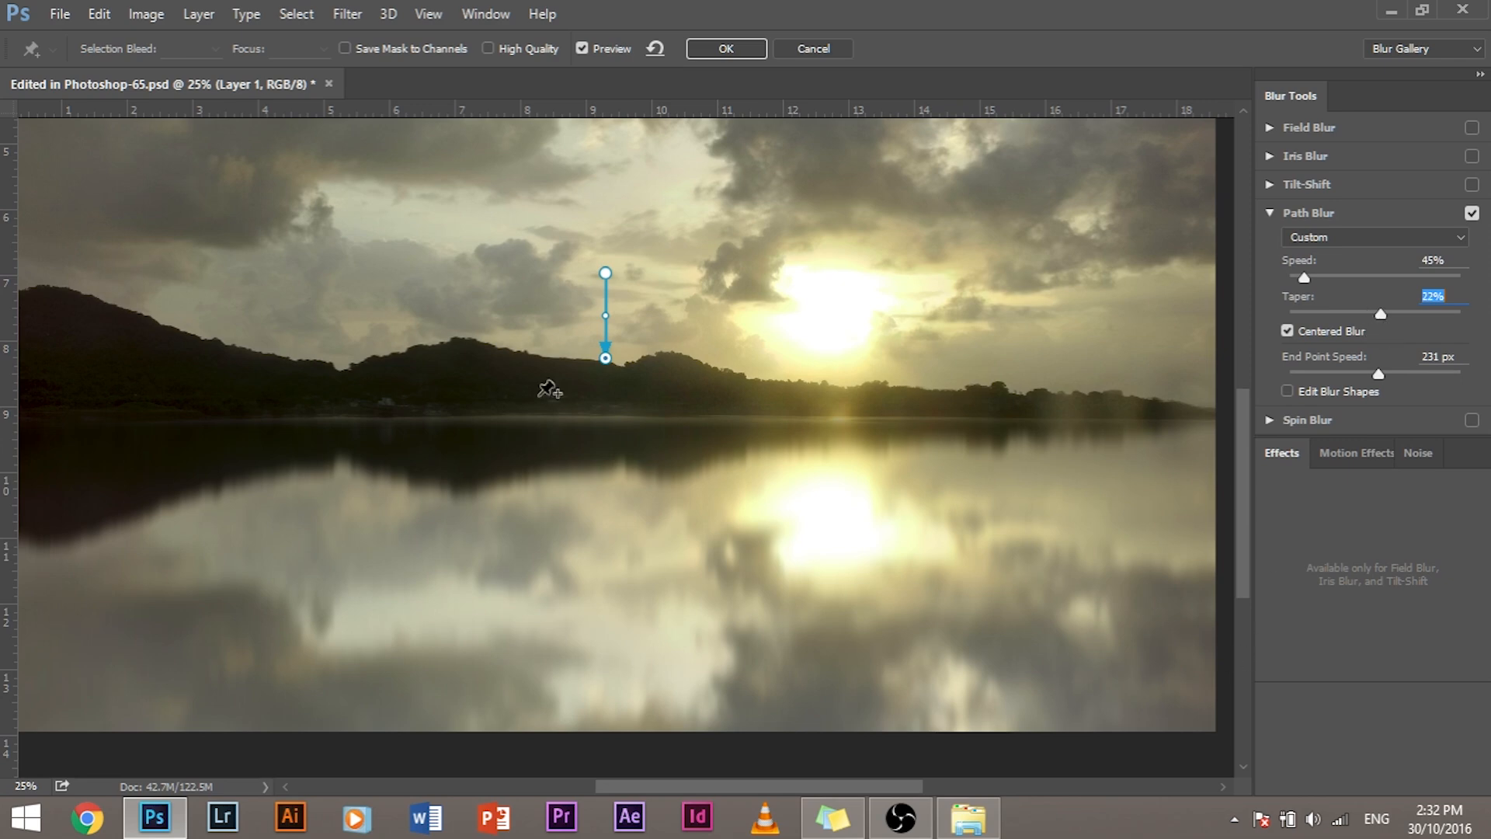